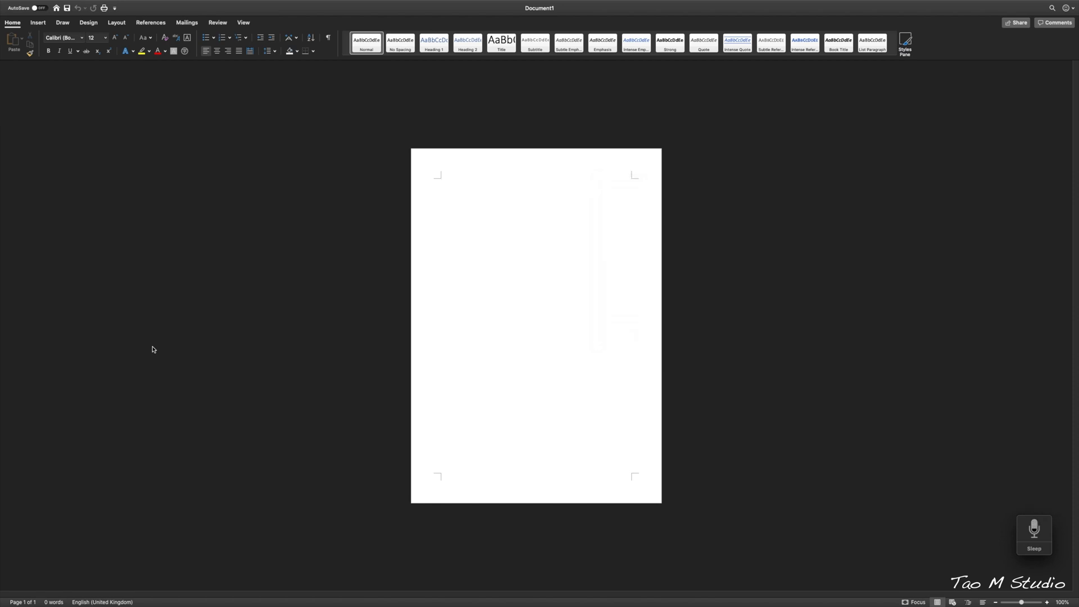
Step: Dictate "Hello" into the blank document so it appears at the top of the page
type("Hello")
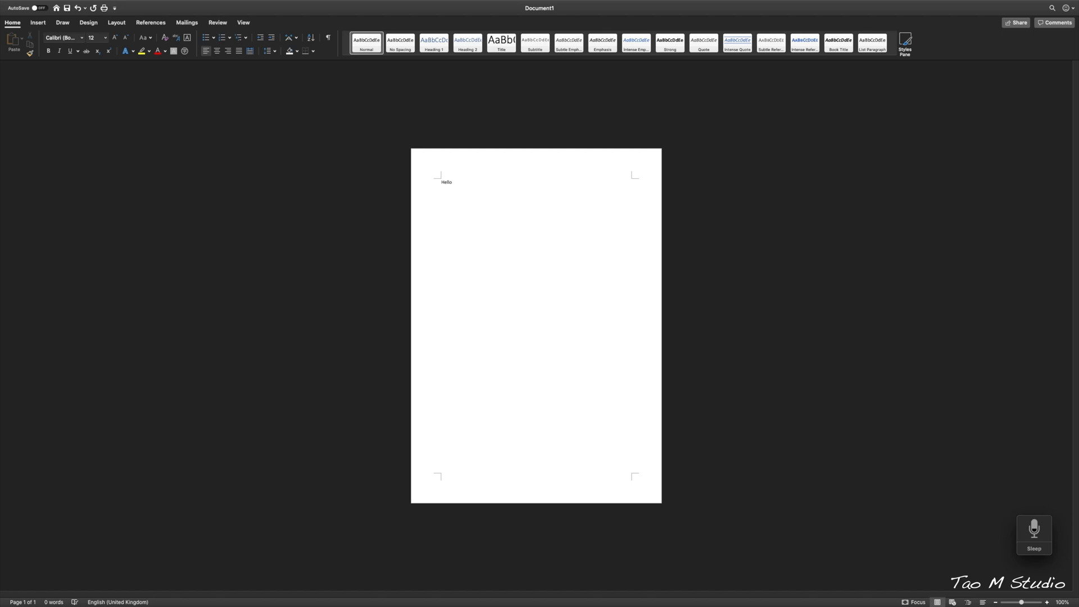
left_click(446, 182)
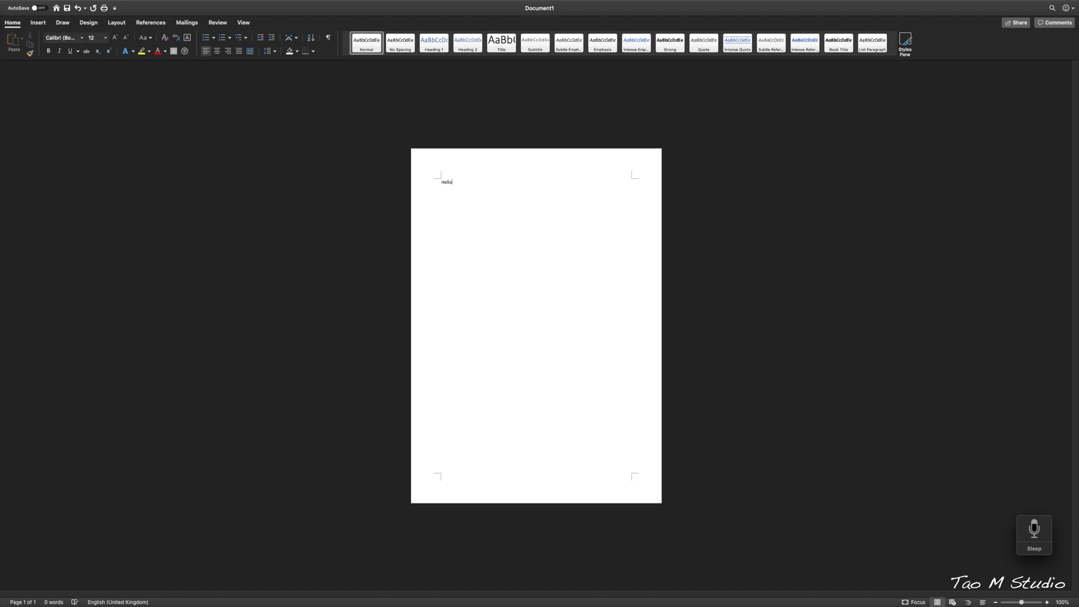